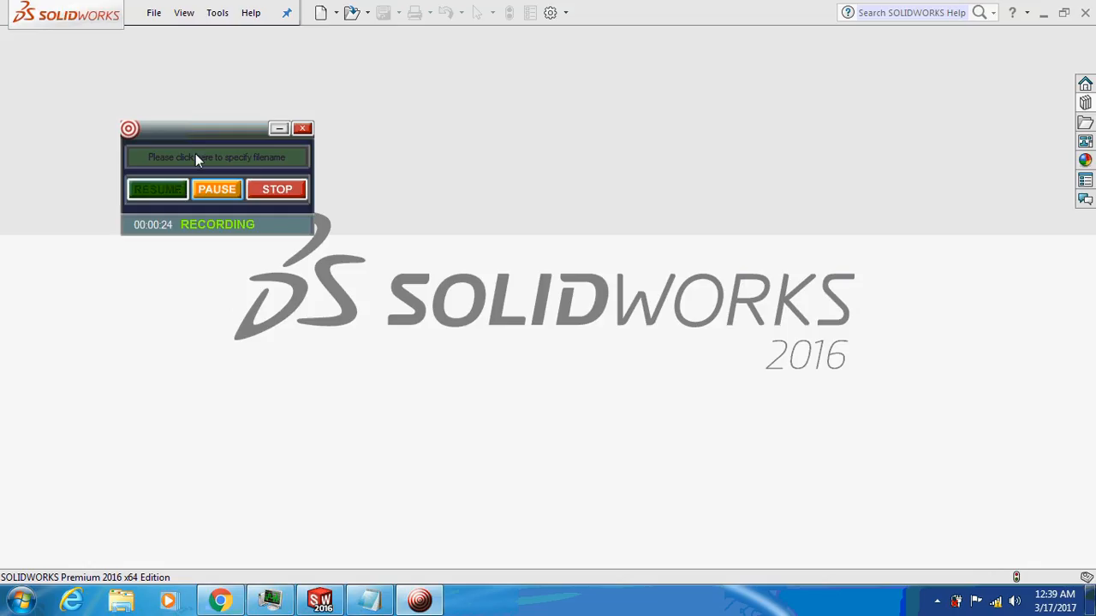
mouse_move(145, 41)
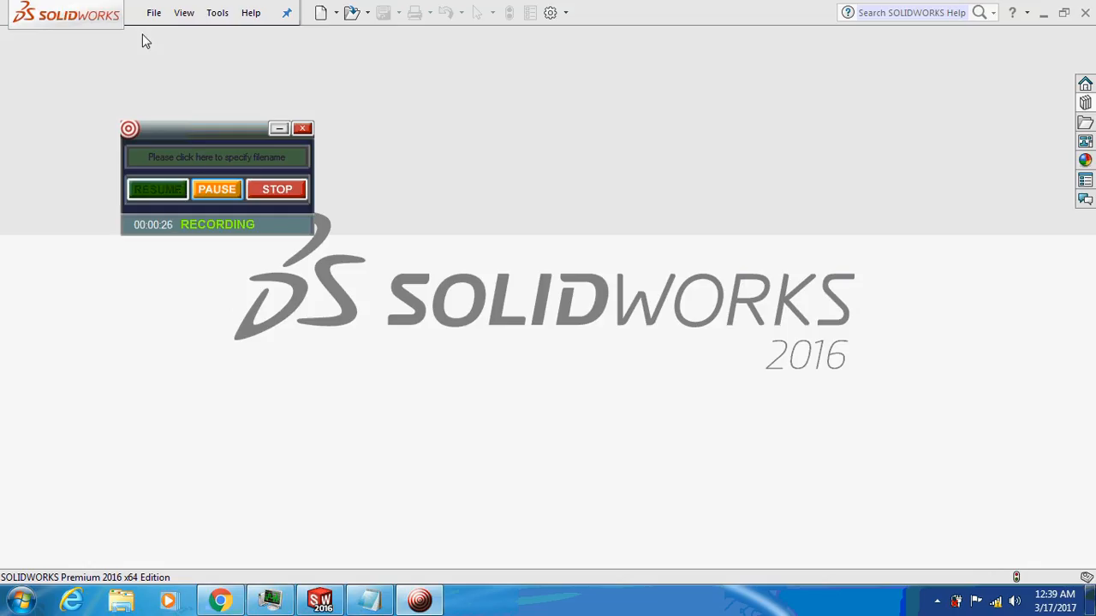
mouse_move(283, 145)
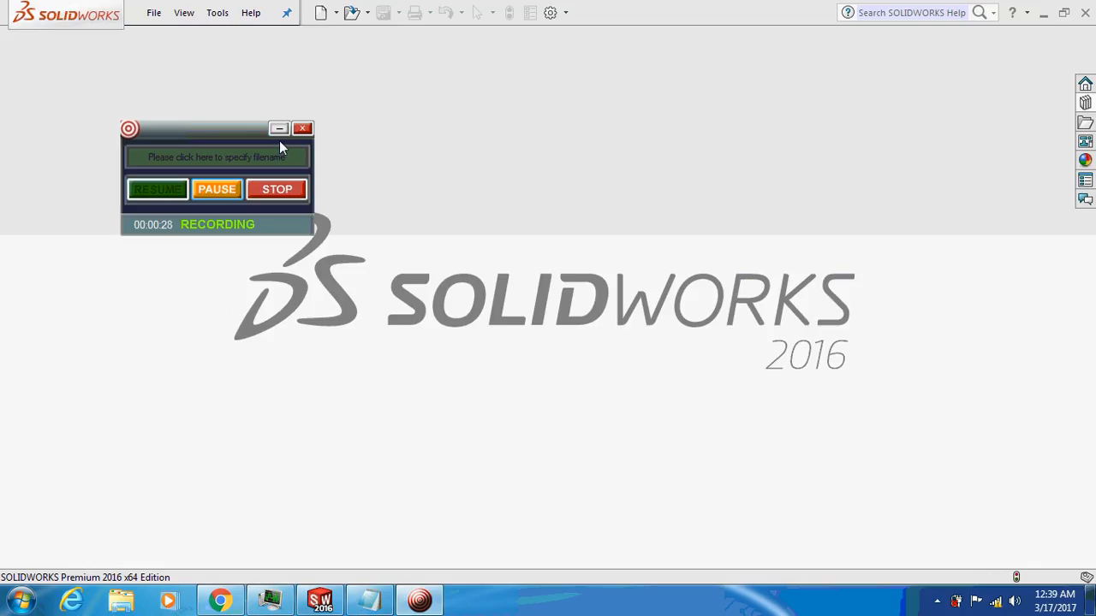
Step: Create a new Part document from the File menu
left_click(155, 12)
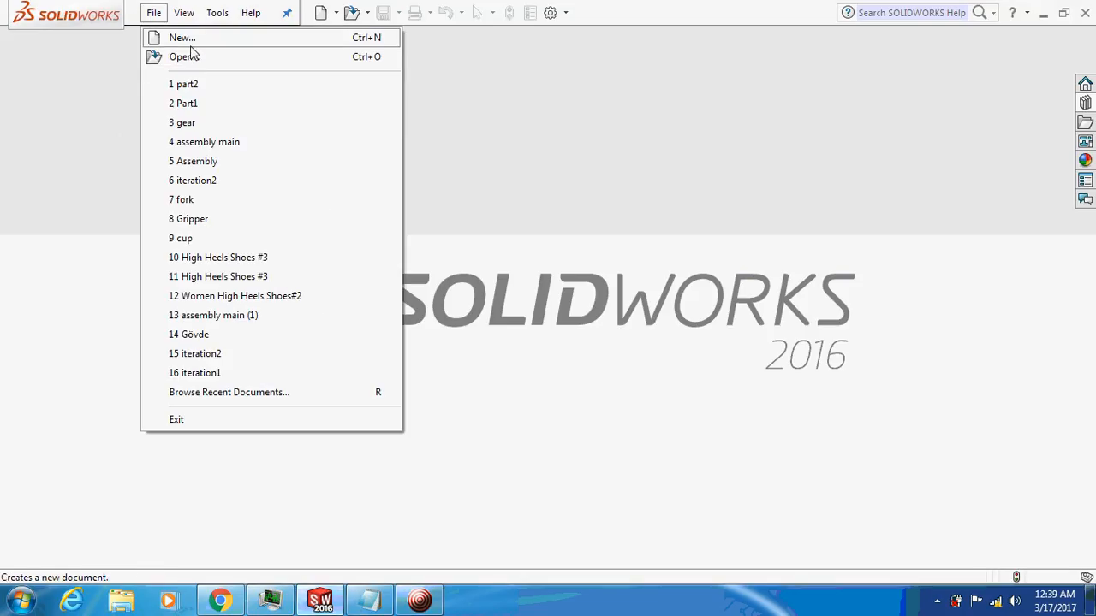
left_click(180, 37)
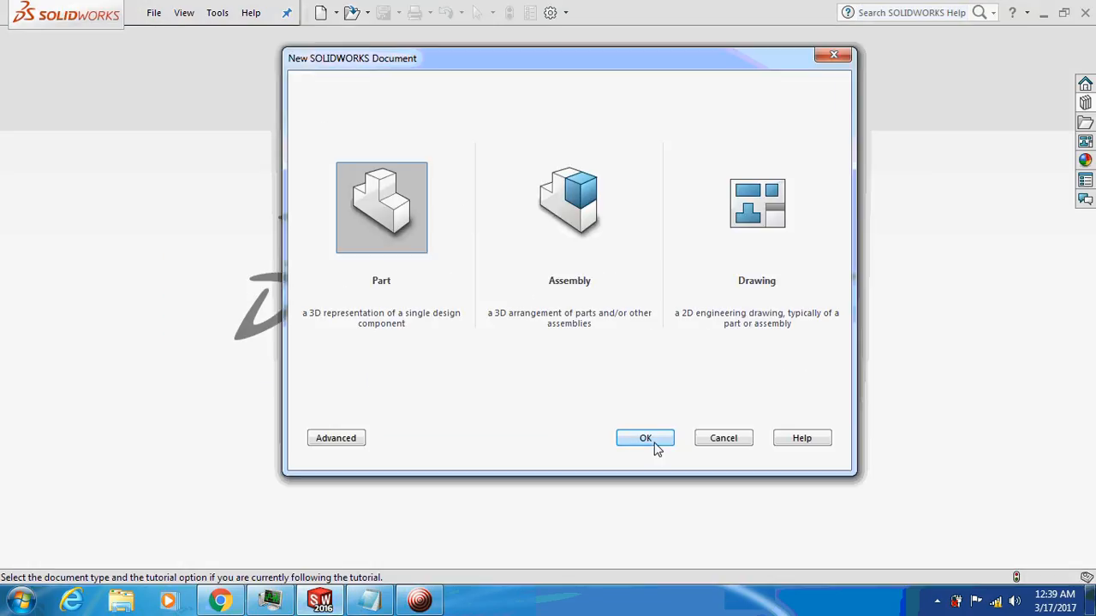
left_click(645, 438)
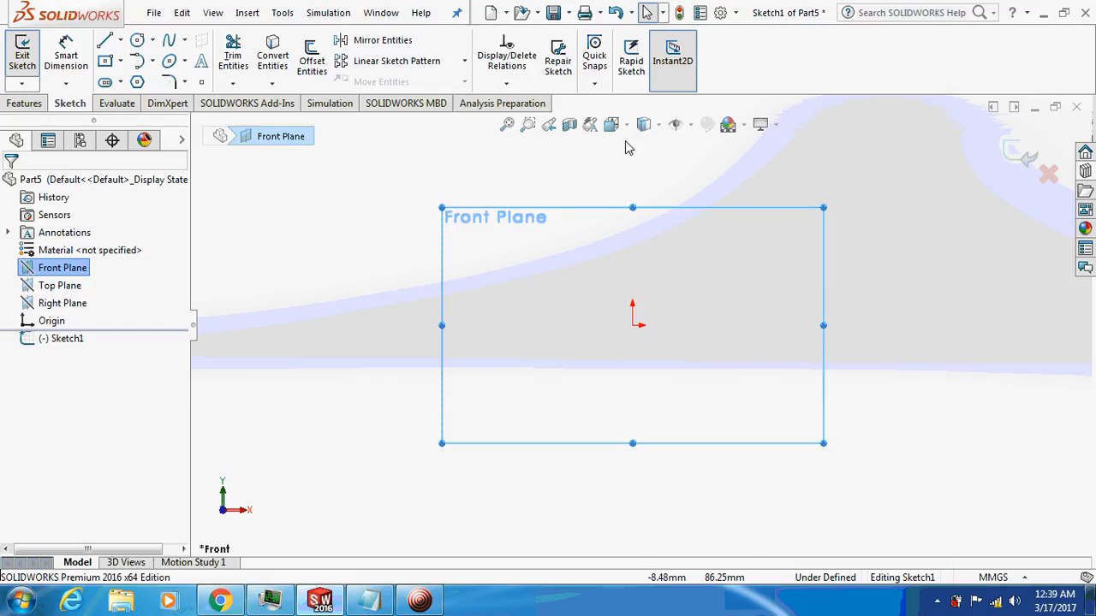
Step: Draw a circle centred on the origin and make it construction geometry
left_click(137, 39)
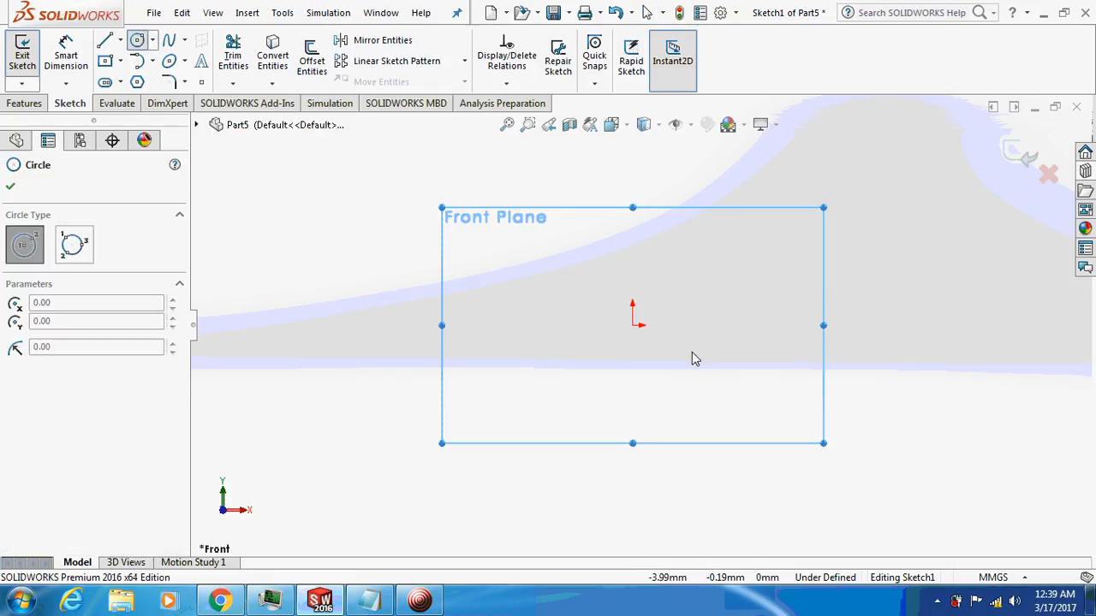
left_click_drag(633, 326, 817, 347)
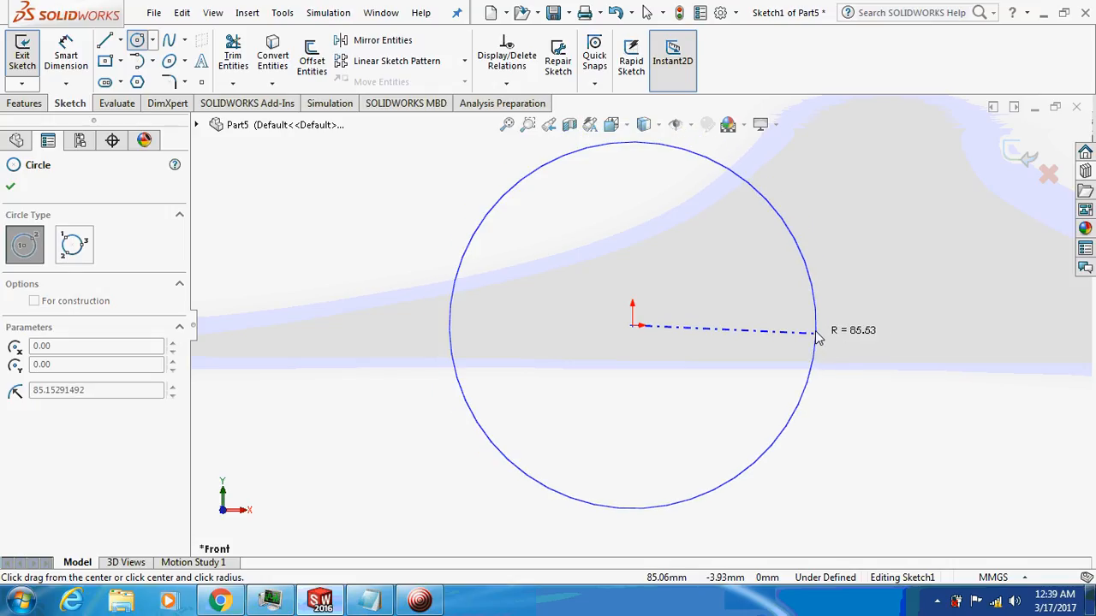
left_click(816, 331)
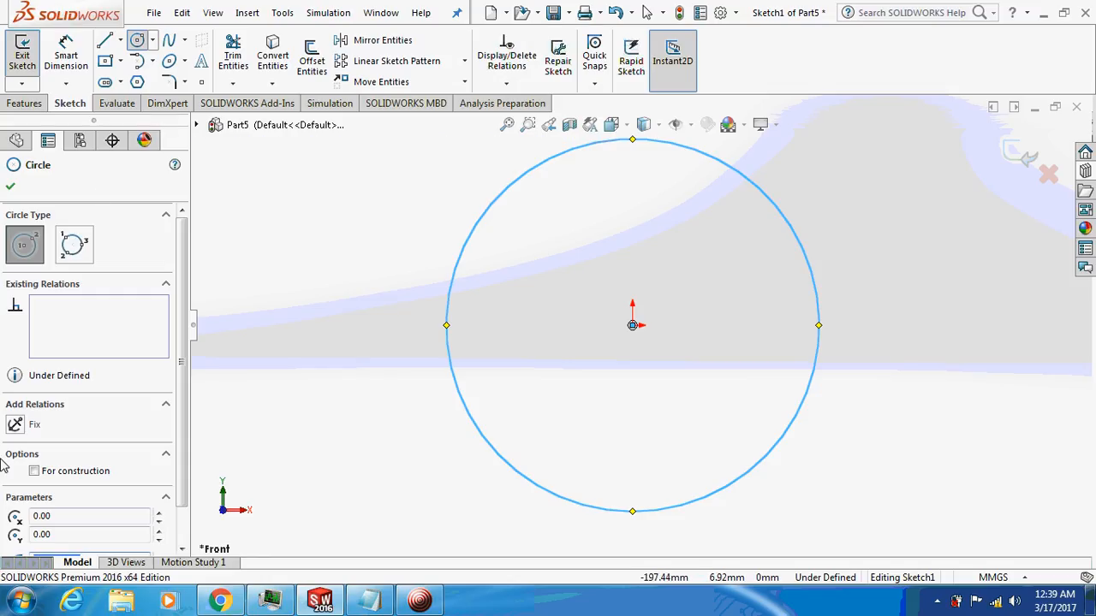
left_click(35, 471)
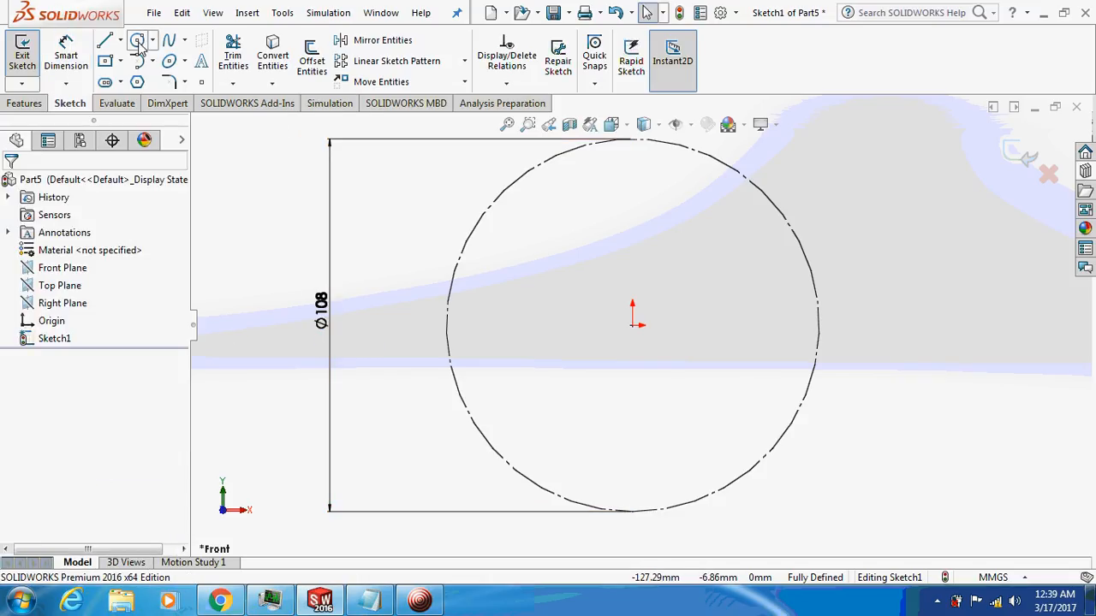
left_click(137, 40)
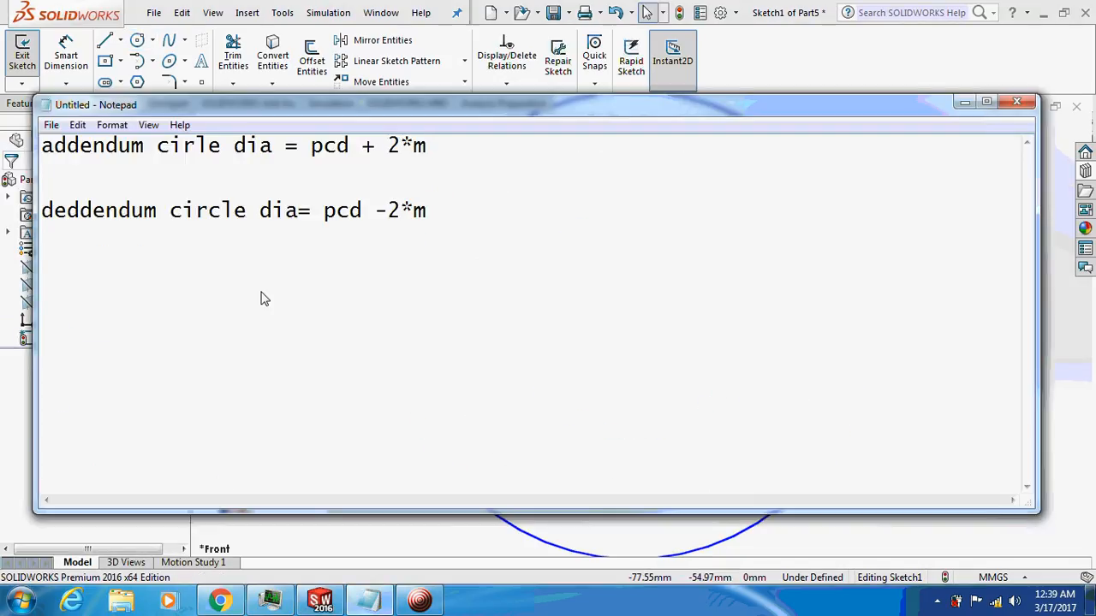
mouse_move(229, 260)
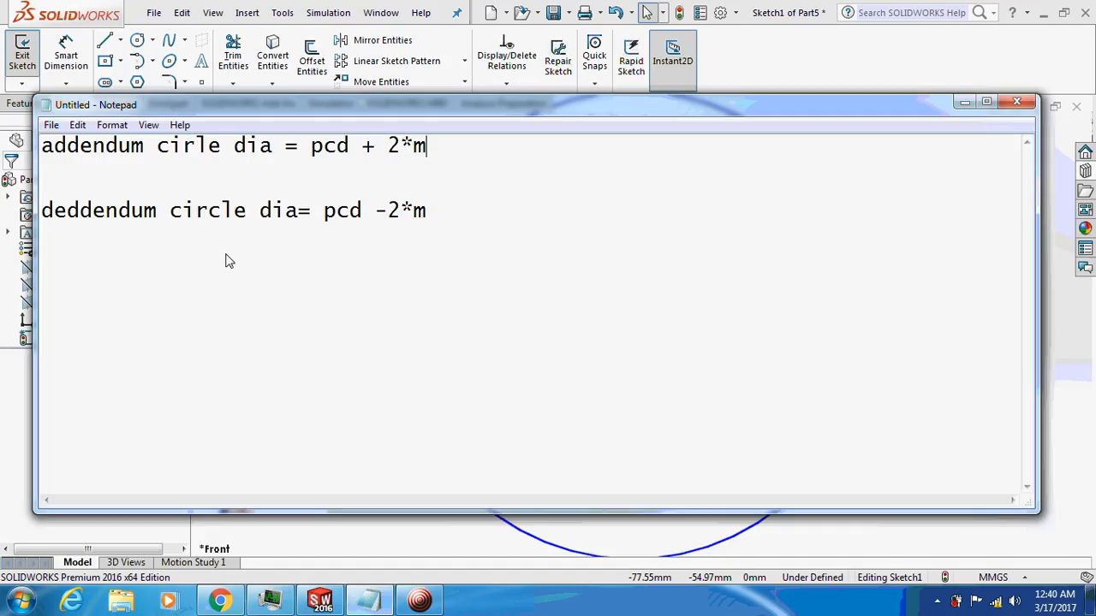
mouse_move(371, 190)
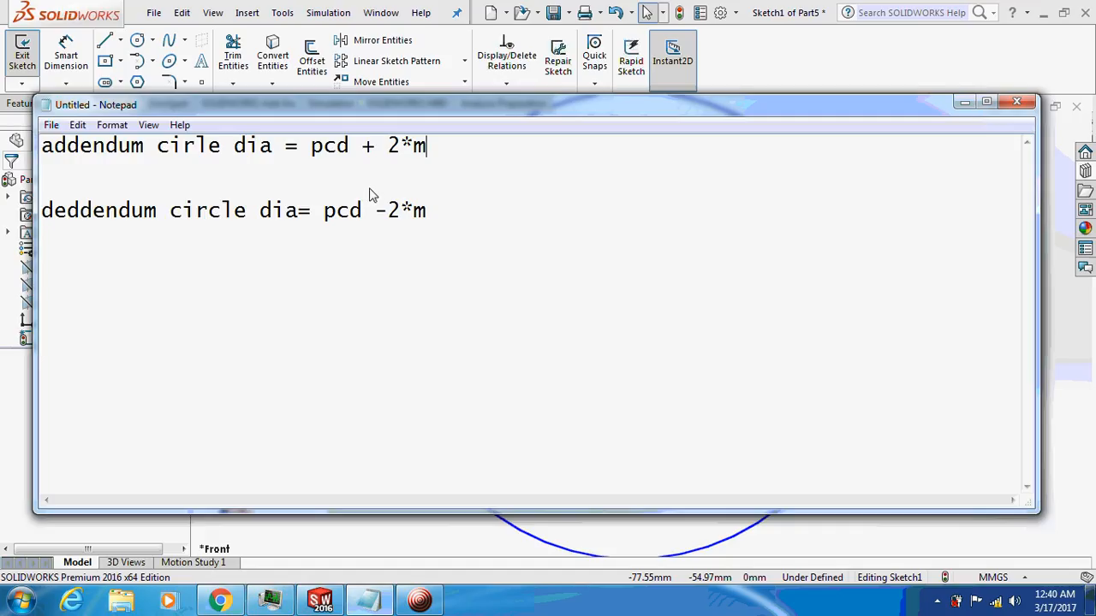
mouse_move(488, 186)
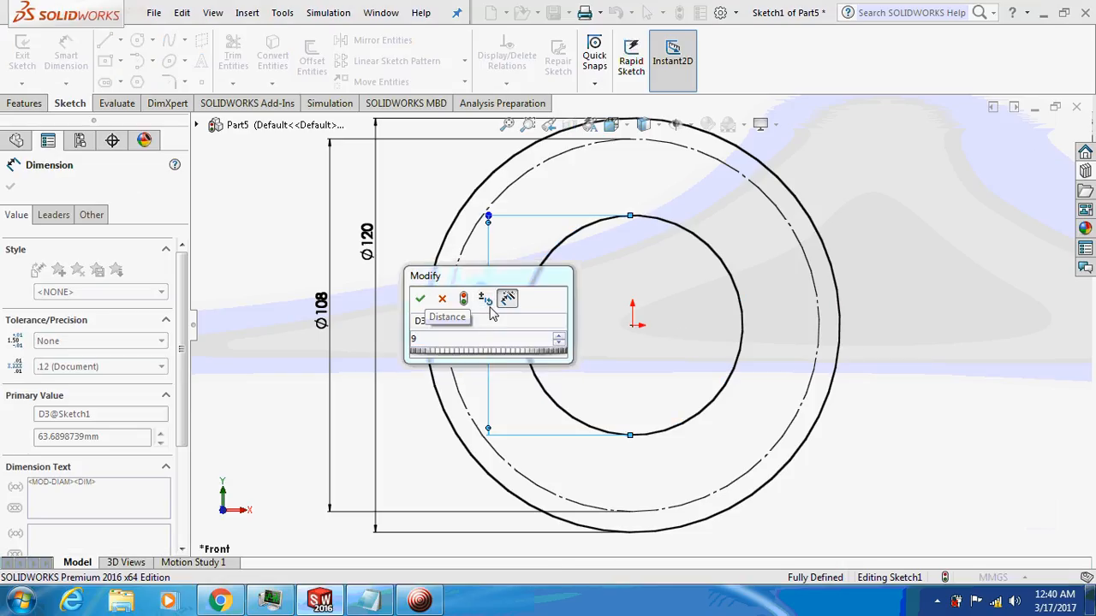
Step: Set the Ø96 dedendum circle and draw a vertical construction line above the origin
left_click(420, 299)
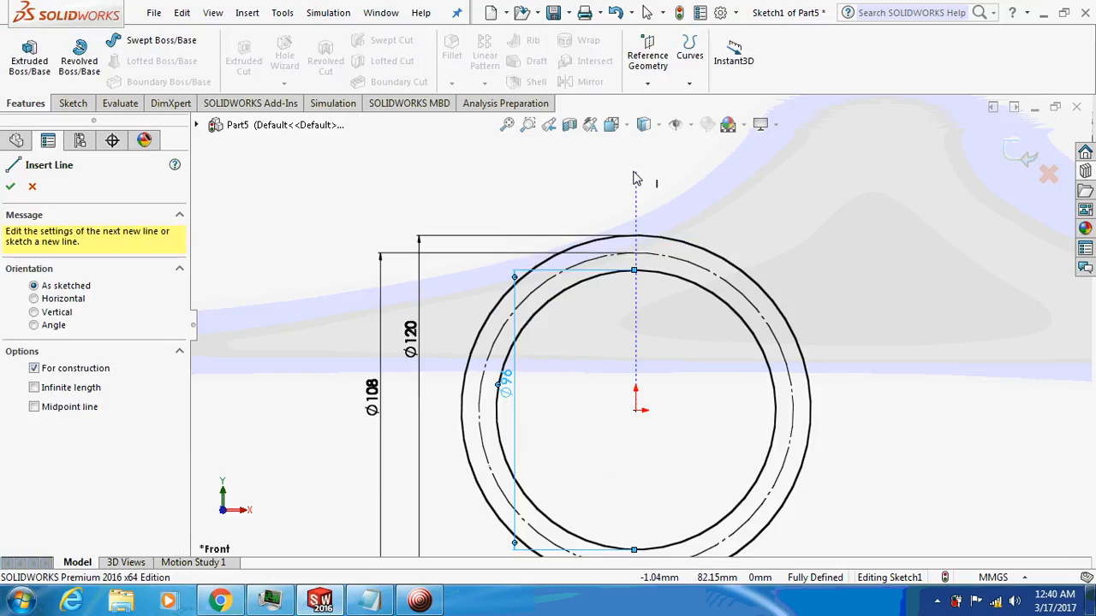
left_click(634, 410)
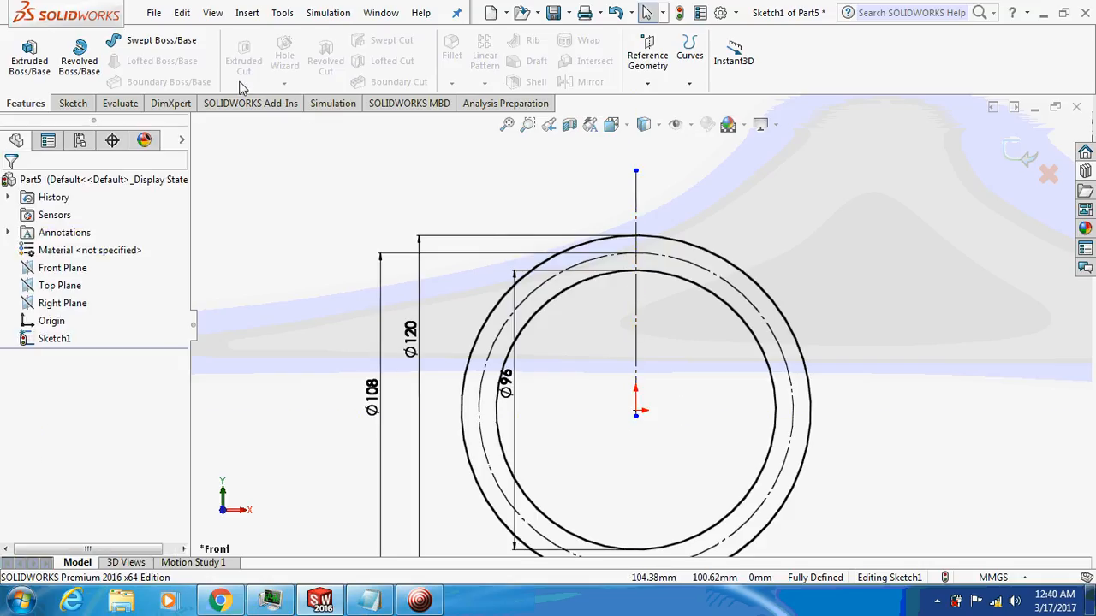
left_click(72, 102)
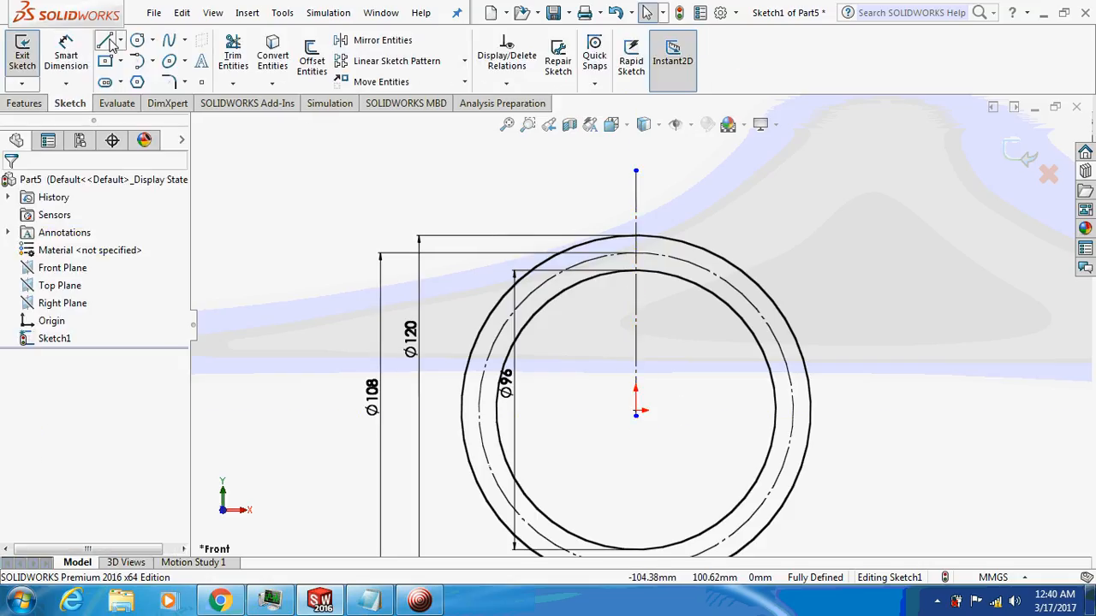
Step: Draw two slanted lines from the origin and dimension them 6°, 10° and 2.50
left_click(108, 40)
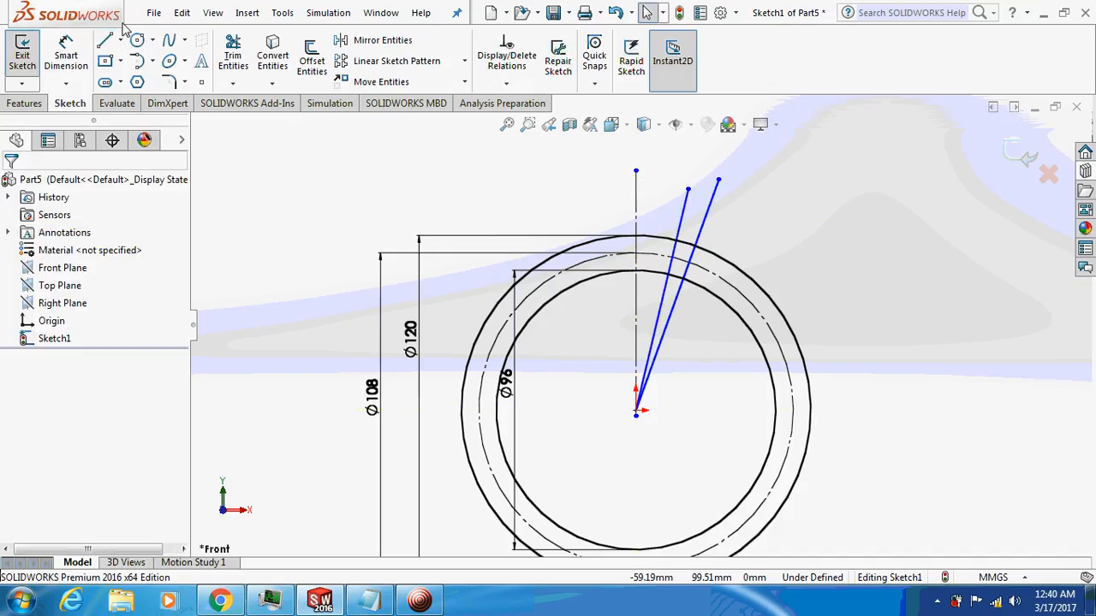
left_click(106, 41)
type("6")
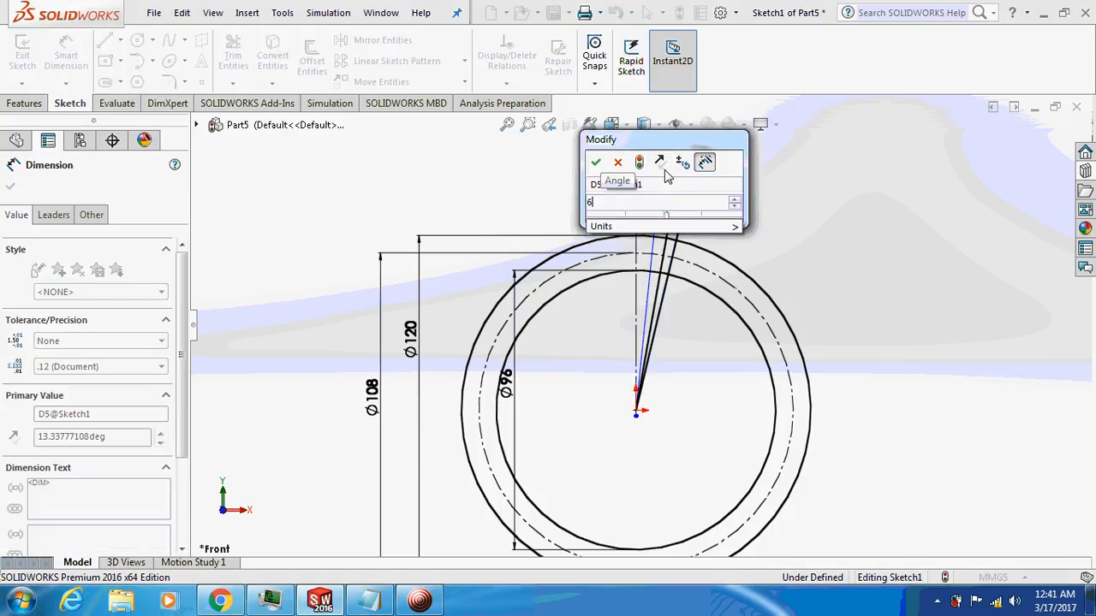
left_click(596, 161)
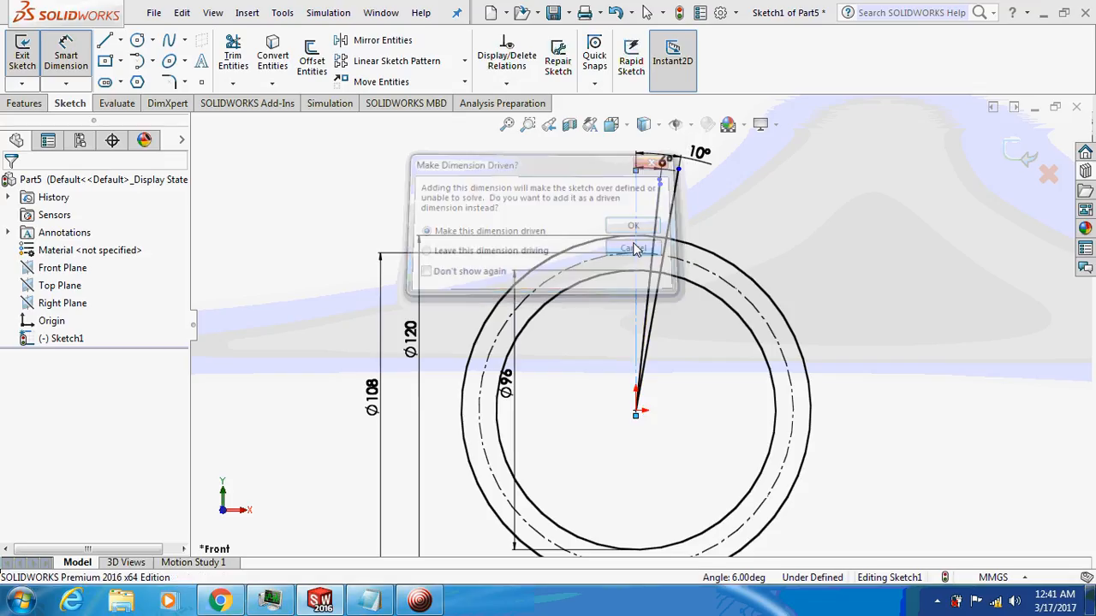
left_click(631, 248)
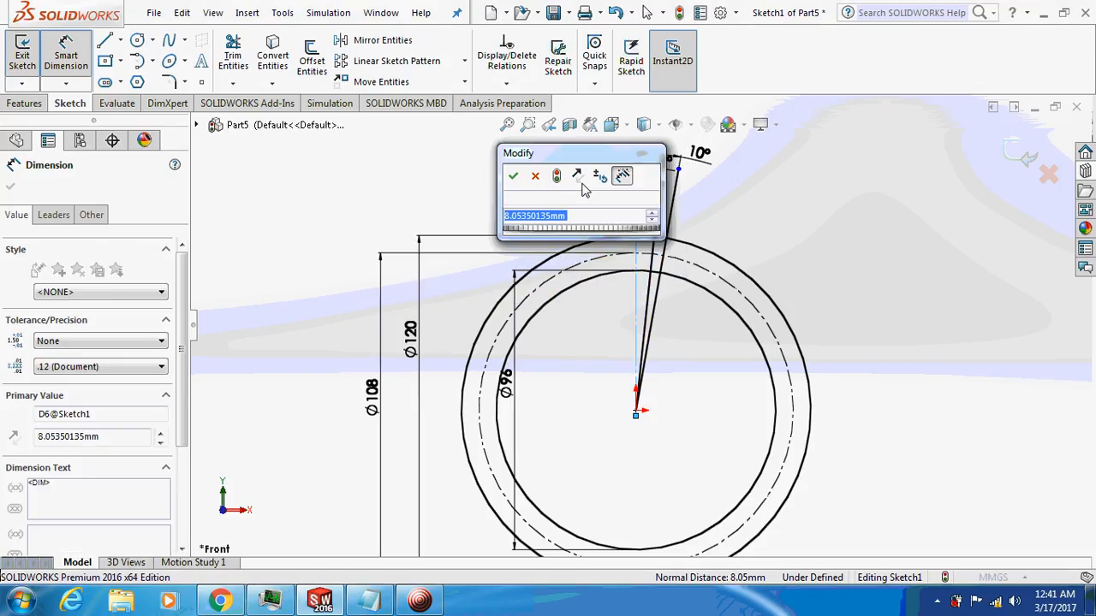
left_click(512, 177)
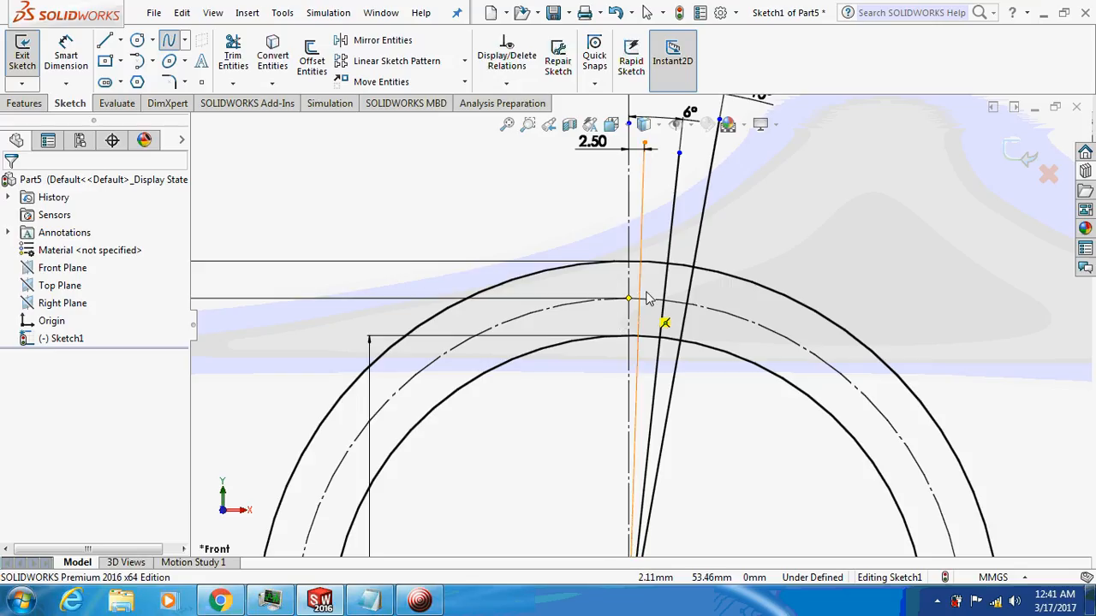
Step: Draw a curved tooth flank from the pitch circle down to the root circle
left_click_drag(629, 298, 629, 263)
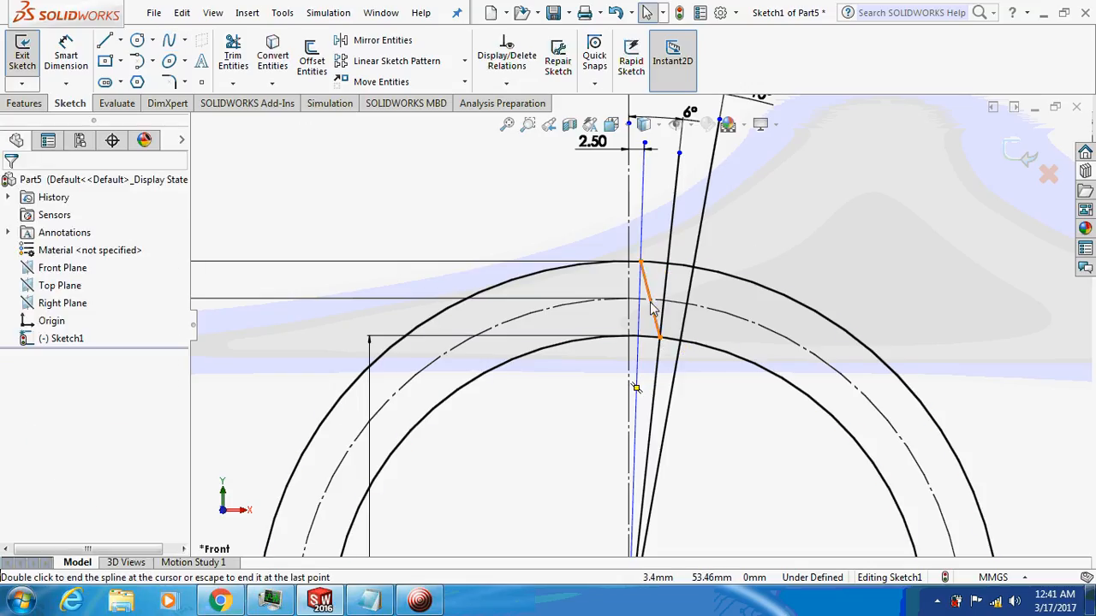
left_click(655, 334)
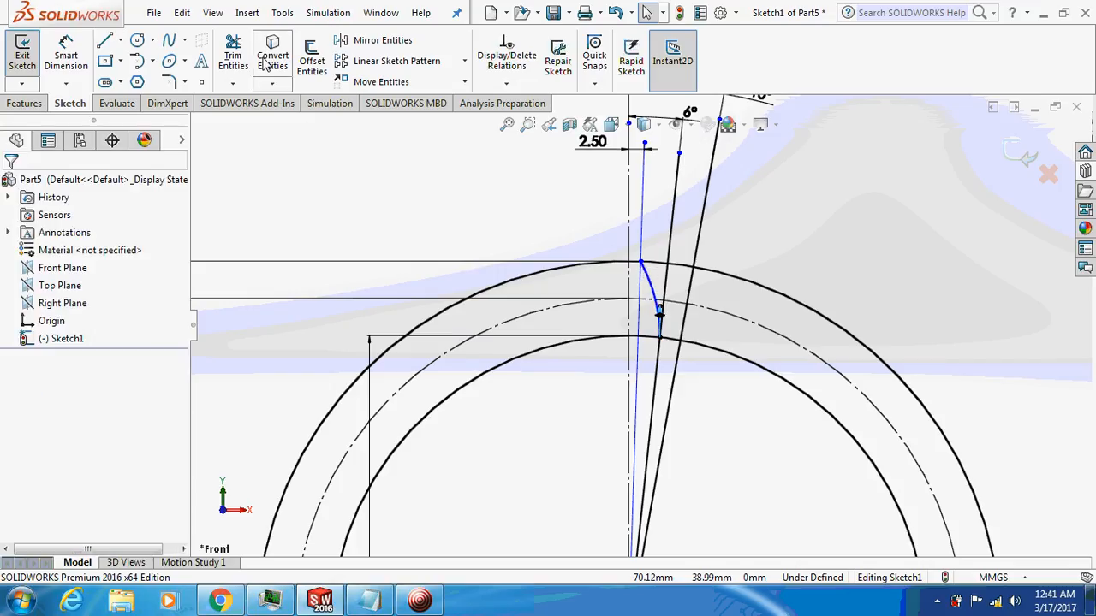
left_click(232, 54)
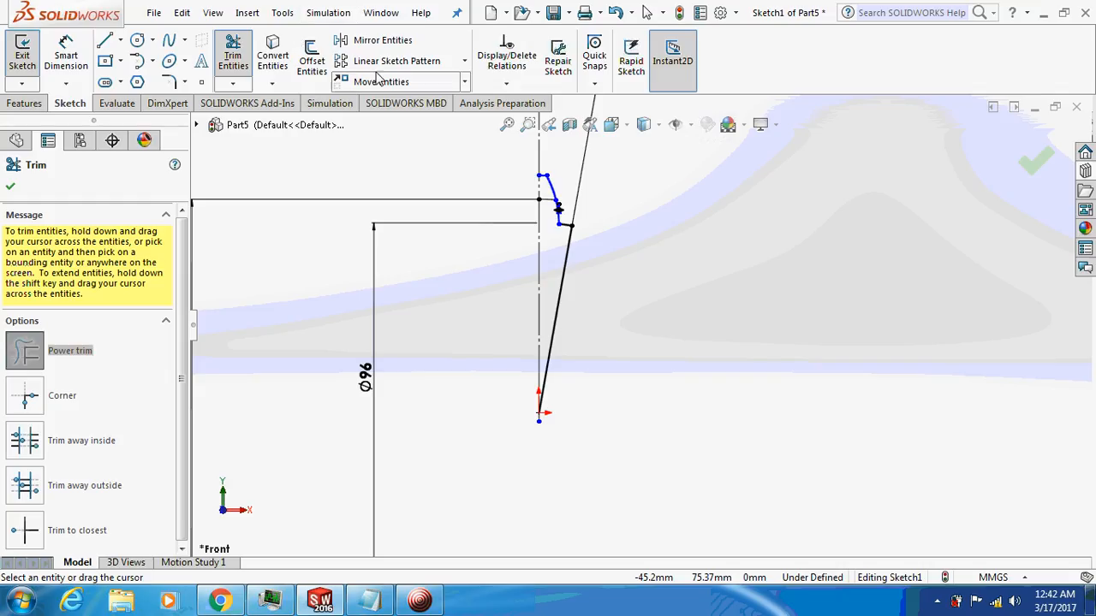
Step: Mirror the trimmed half tooth about the vertical centreline
left_click(382, 39)
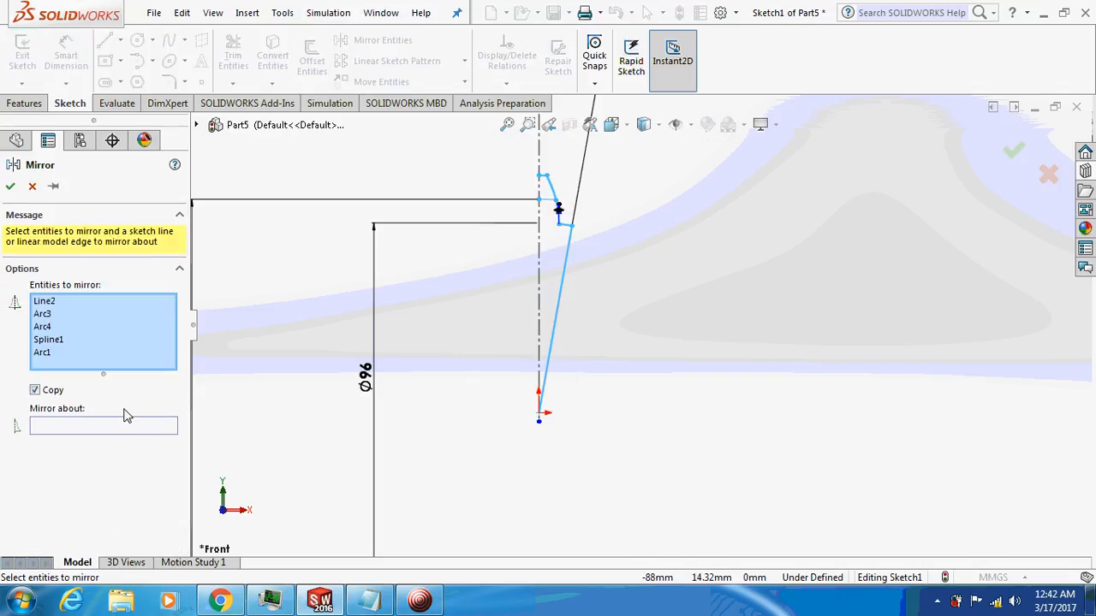
left_click(103, 425)
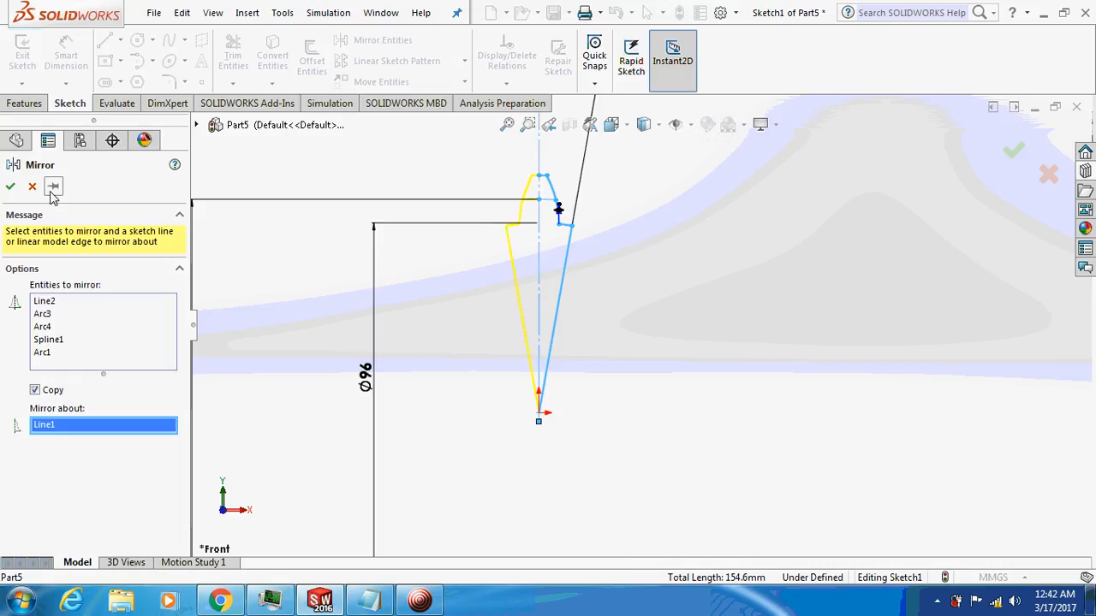
left_click(10, 186)
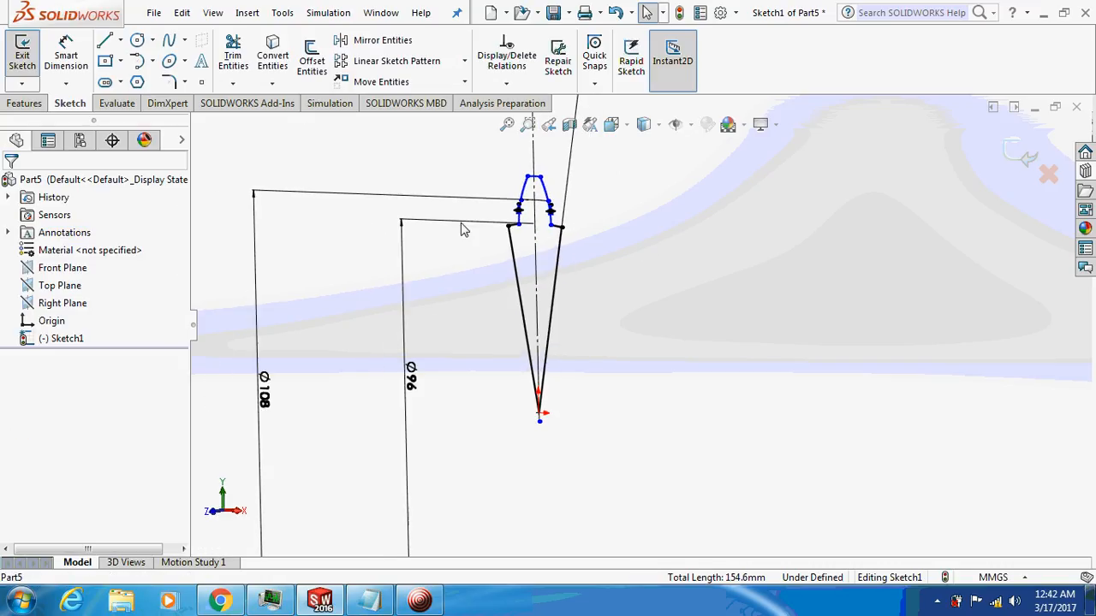
Step: Extrude the tooth outline as a 20 mm blind boss
left_click(25, 103)
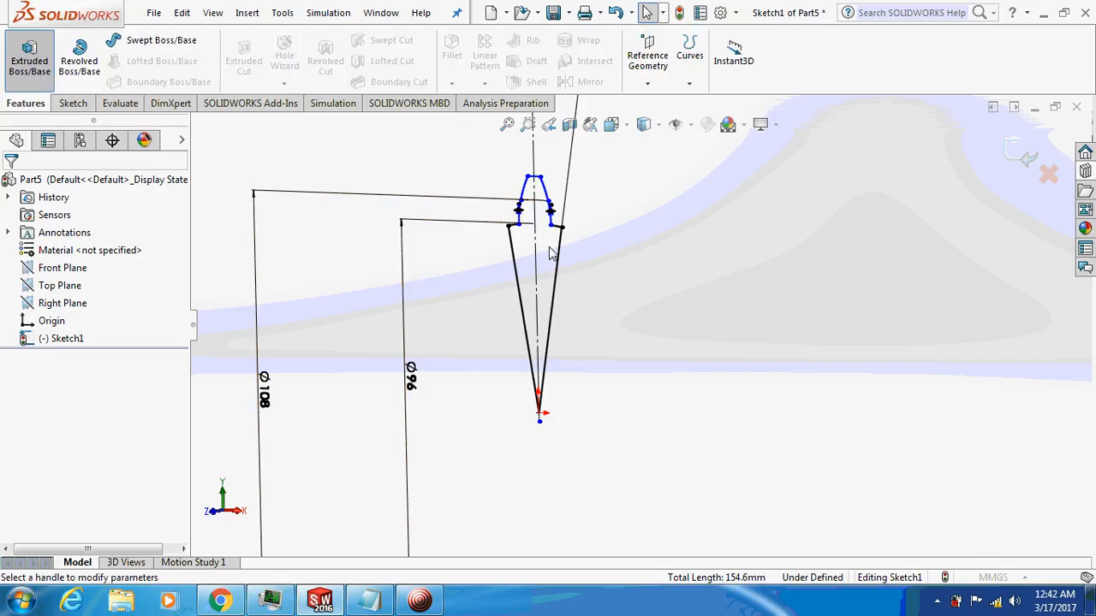
left_click(28, 47)
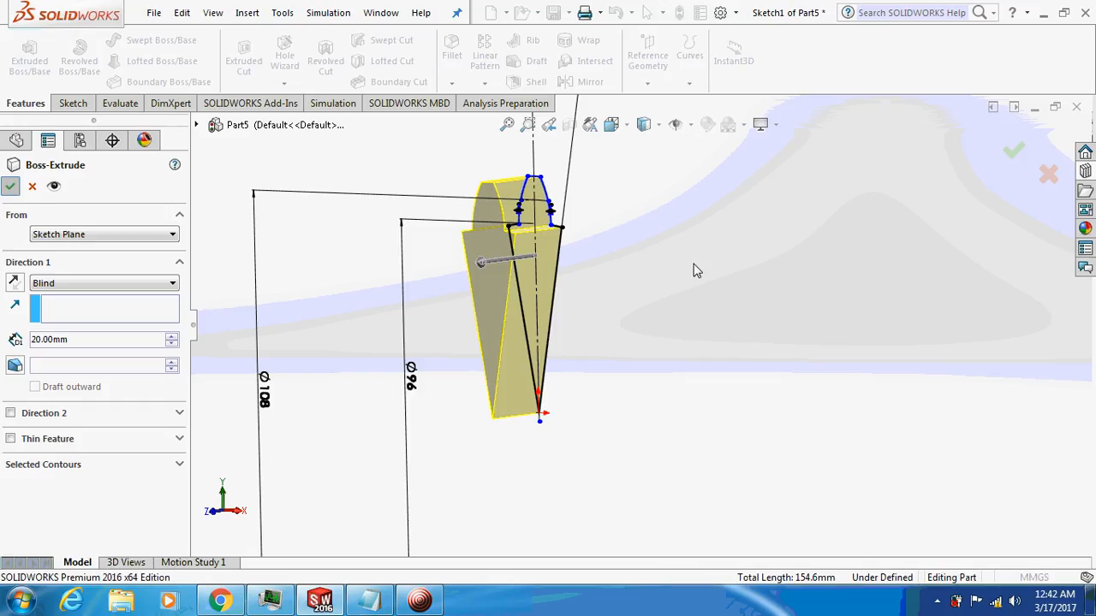
left_click(12, 185)
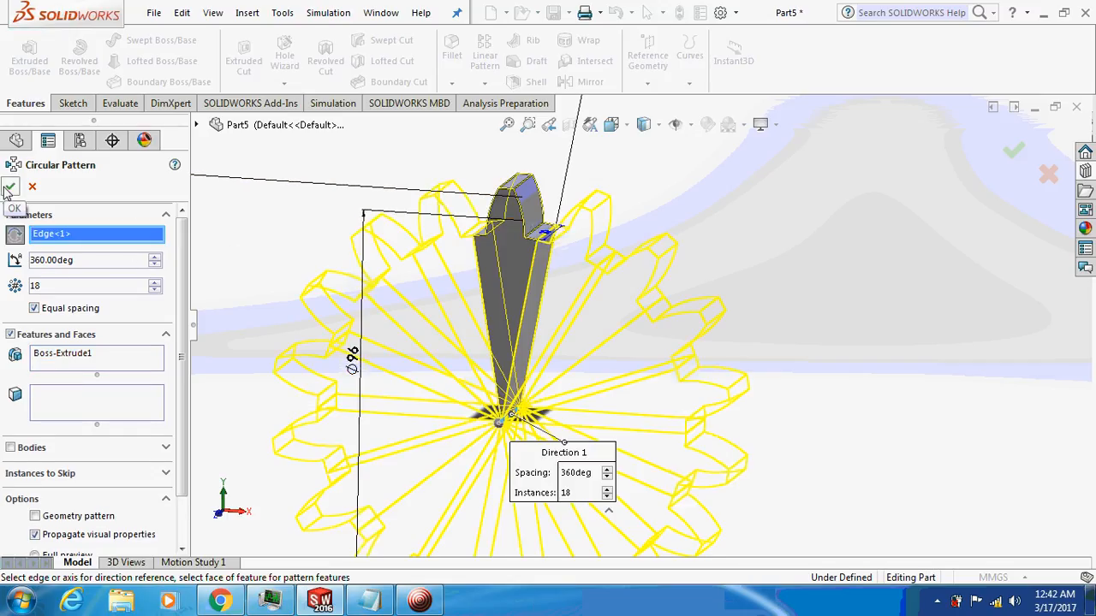
Step: Pattern the tooth 18 times equally around 360°
left_click(11, 188)
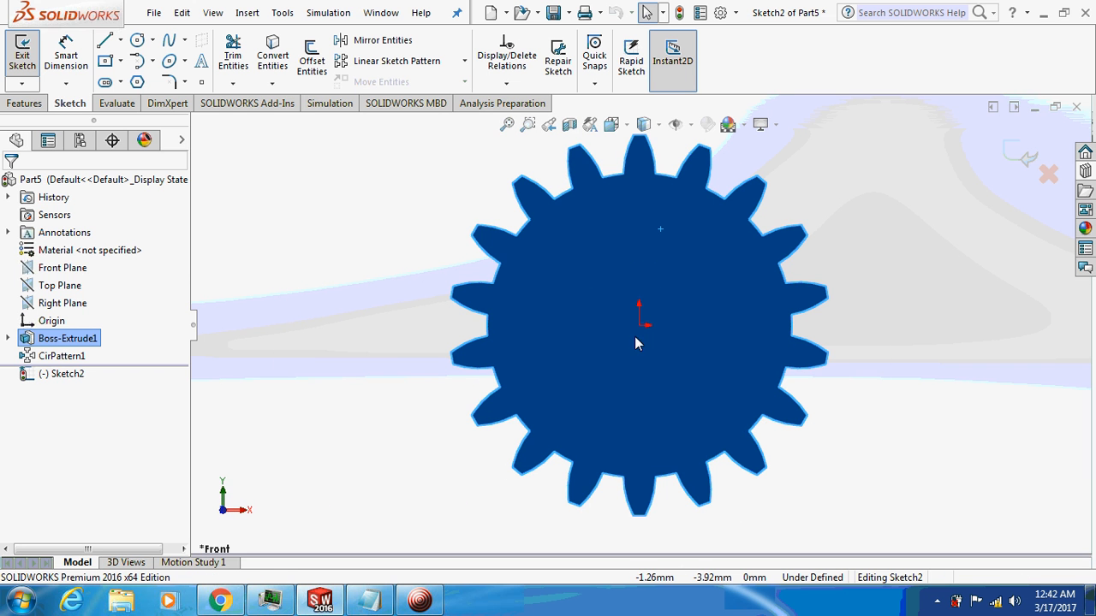
Step: Sketch the Ø34 bore circle at the centre of the gear face
left_click(138, 40)
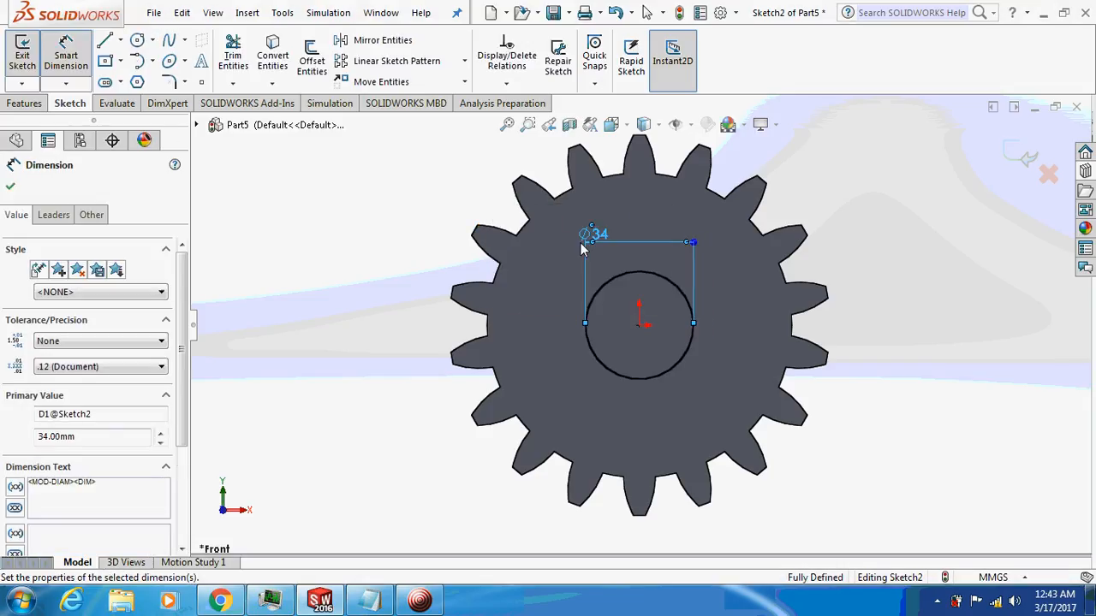
left_click(24, 103)
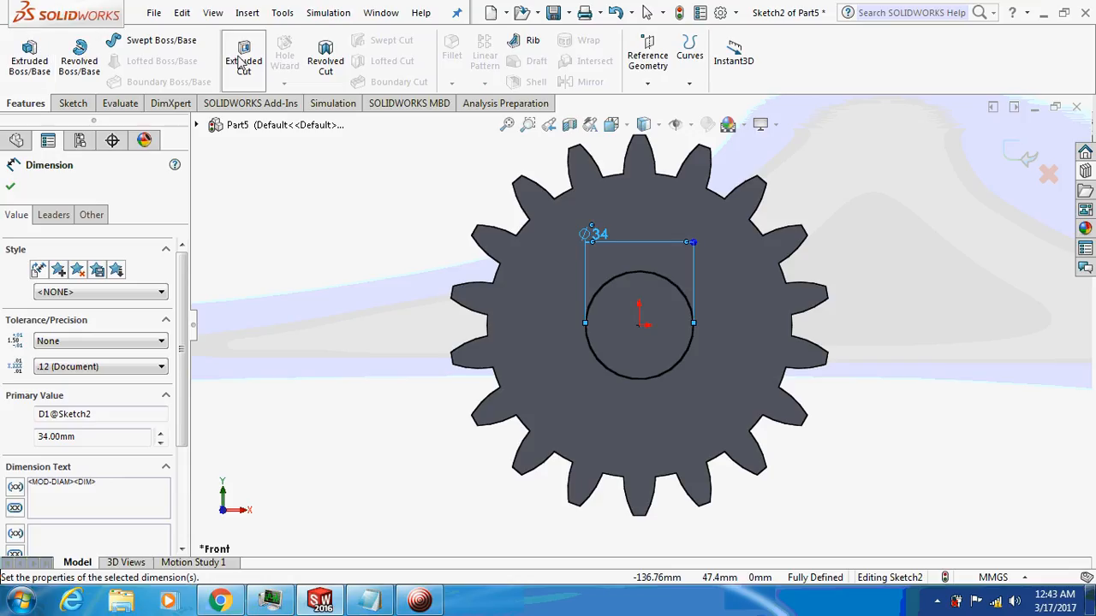
Step: Cut the Ø34 bore with an Extruded Cut set to Through All - Both
left_click(243, 55)
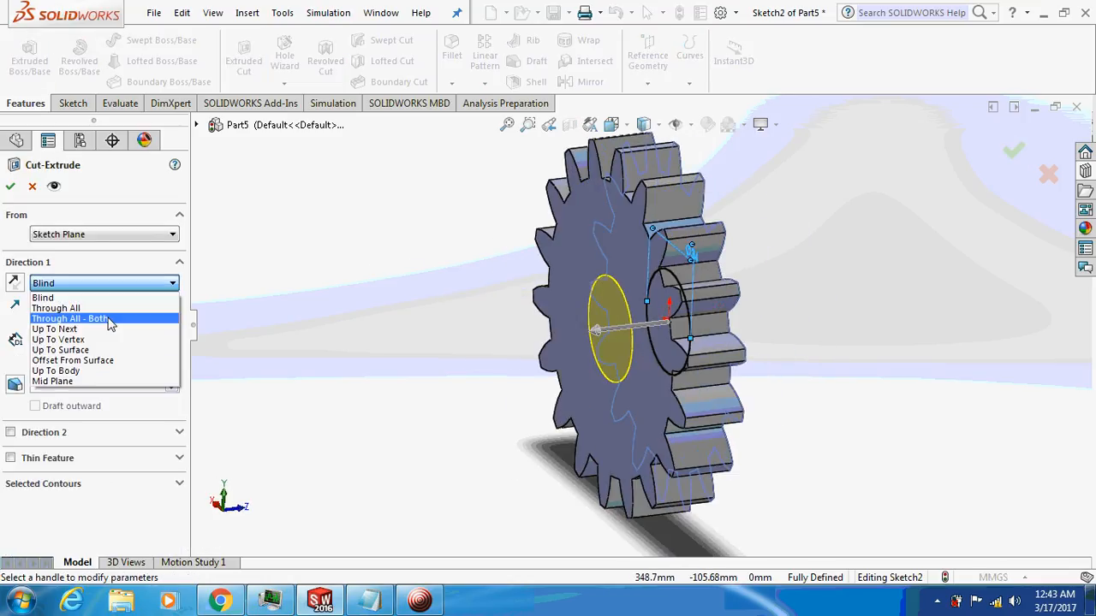
left_click(70, 318)
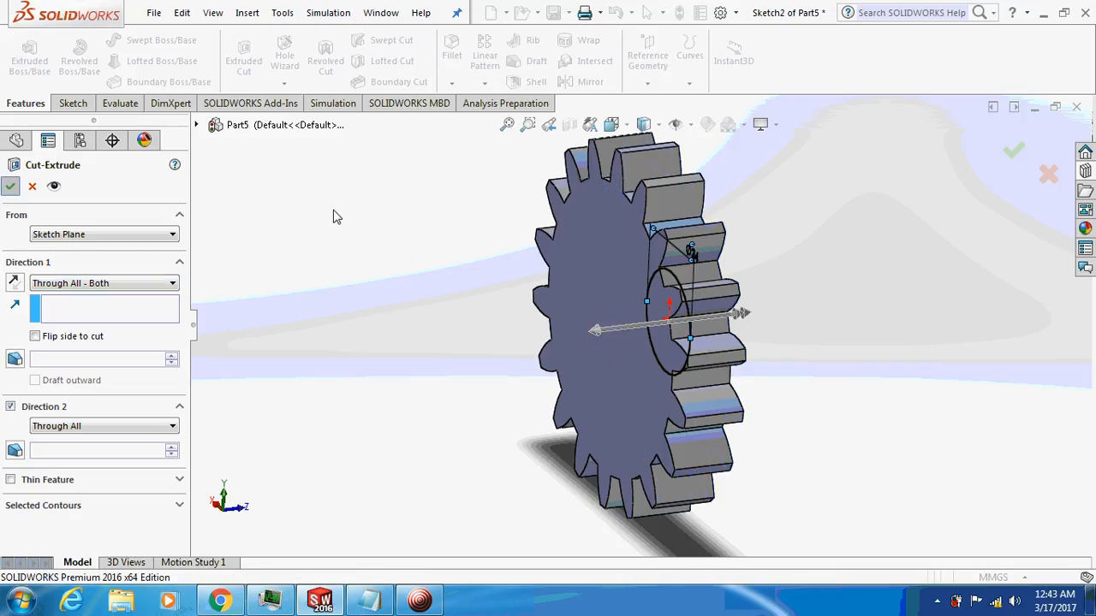
left_click(11, 186)
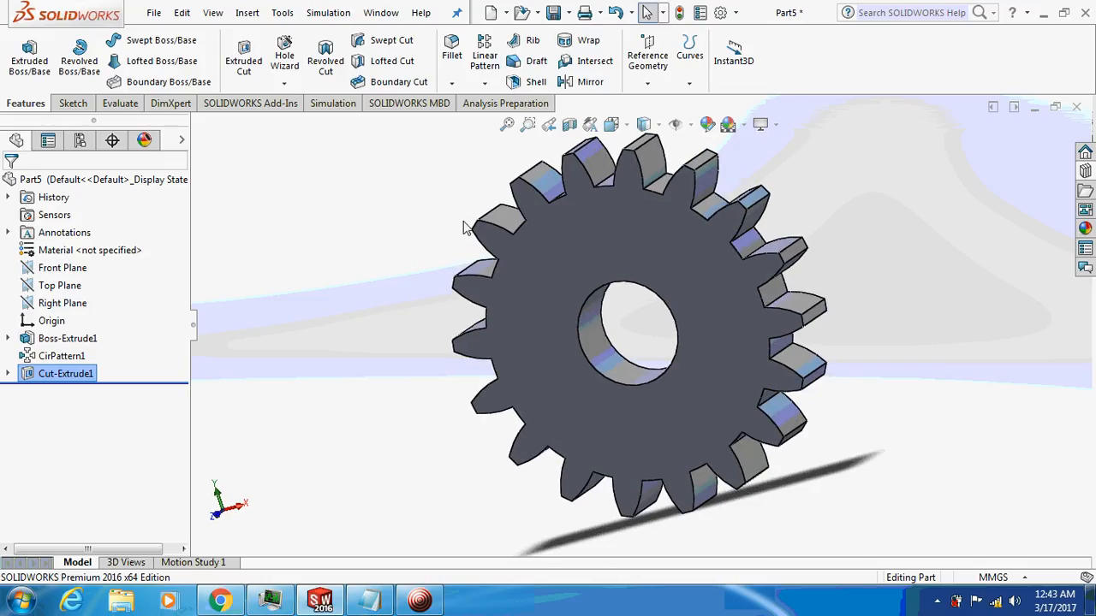
mouse_move(580, 175)
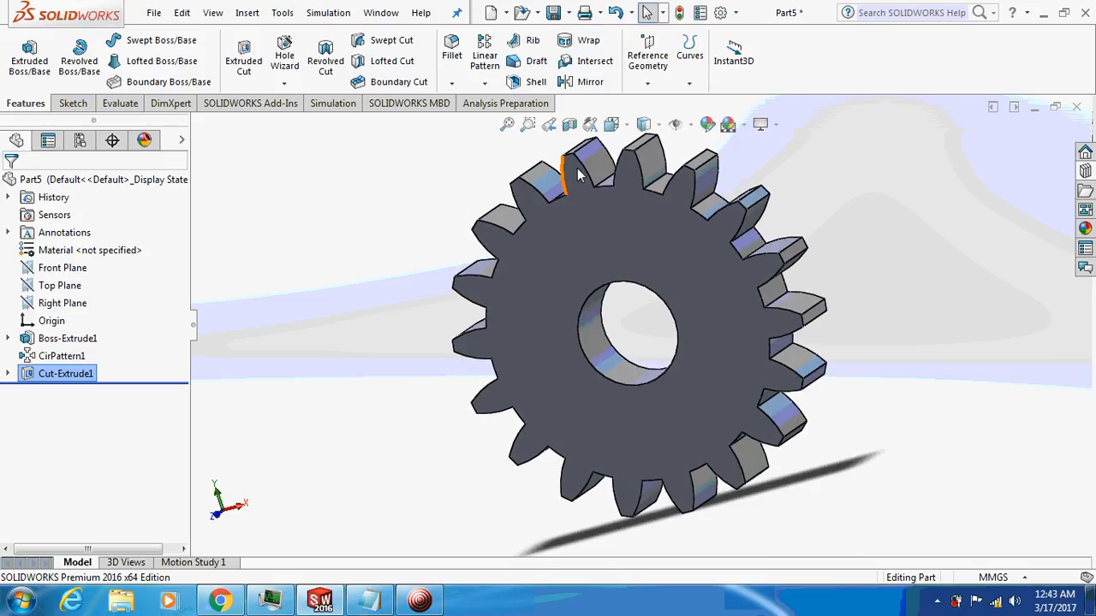
mouse_move(457, 177)
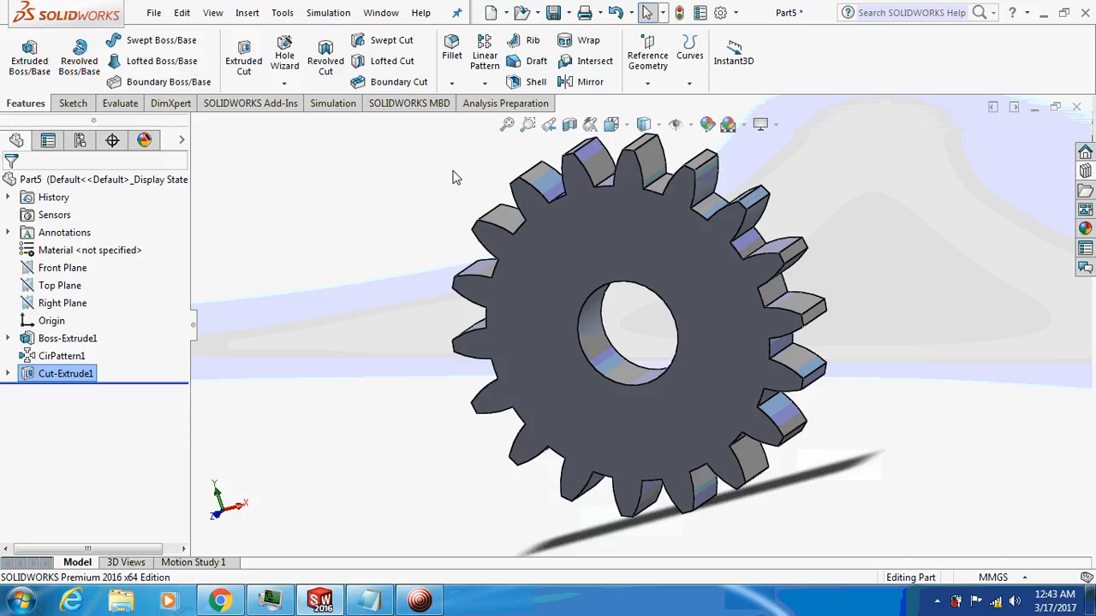
mouse_move(959, 134)
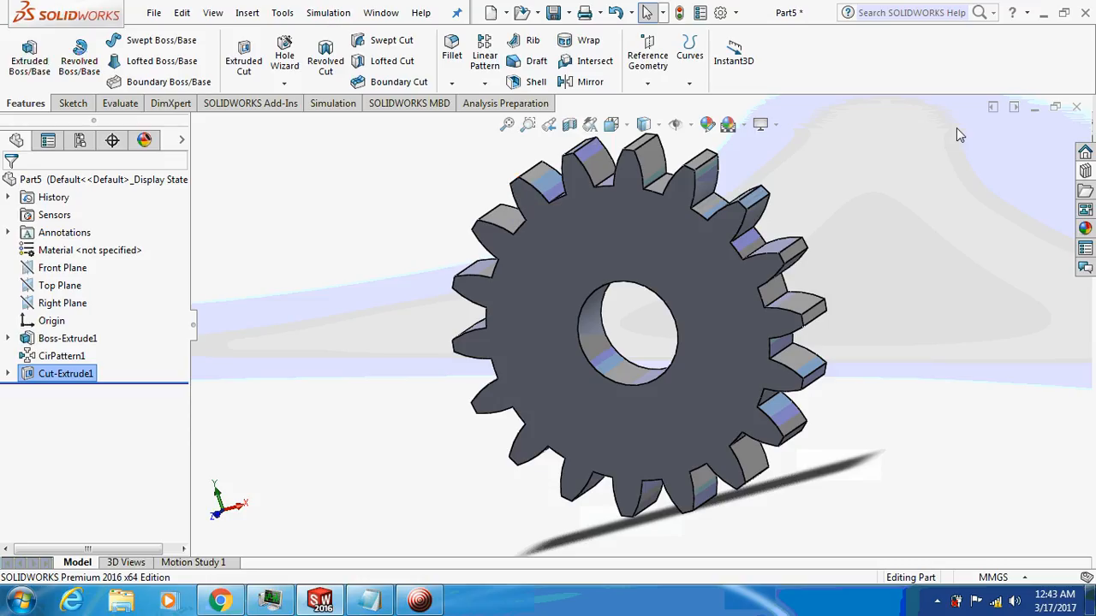
mouse_move(734, 450)
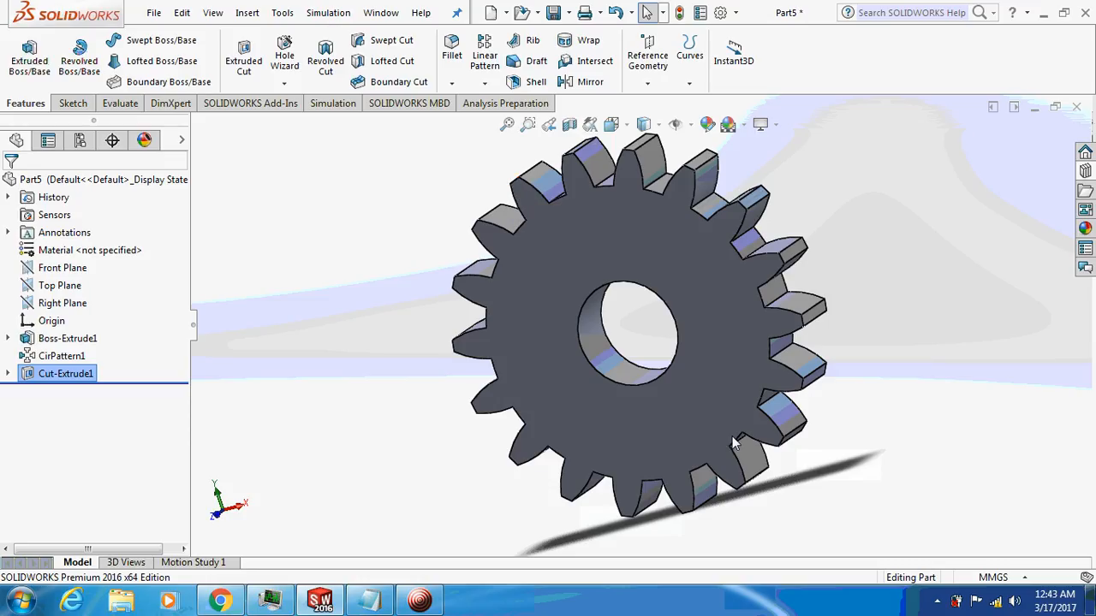